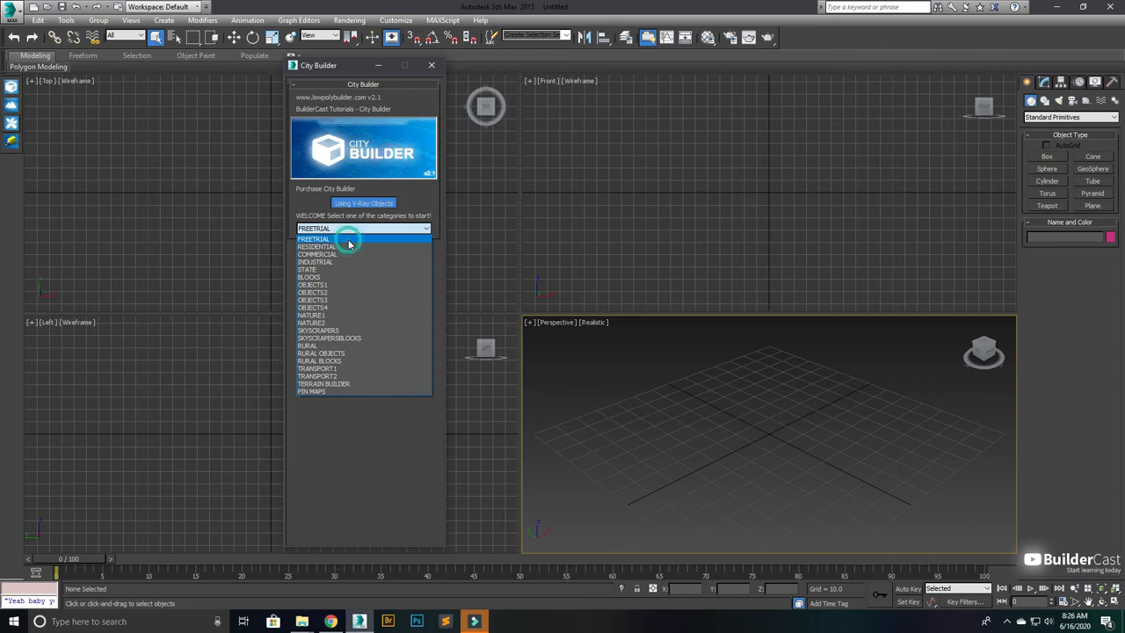
Choose the FREETRIAL category, move the City Builder panel aside, and add the 2X3 shop
left_click(348, 239)
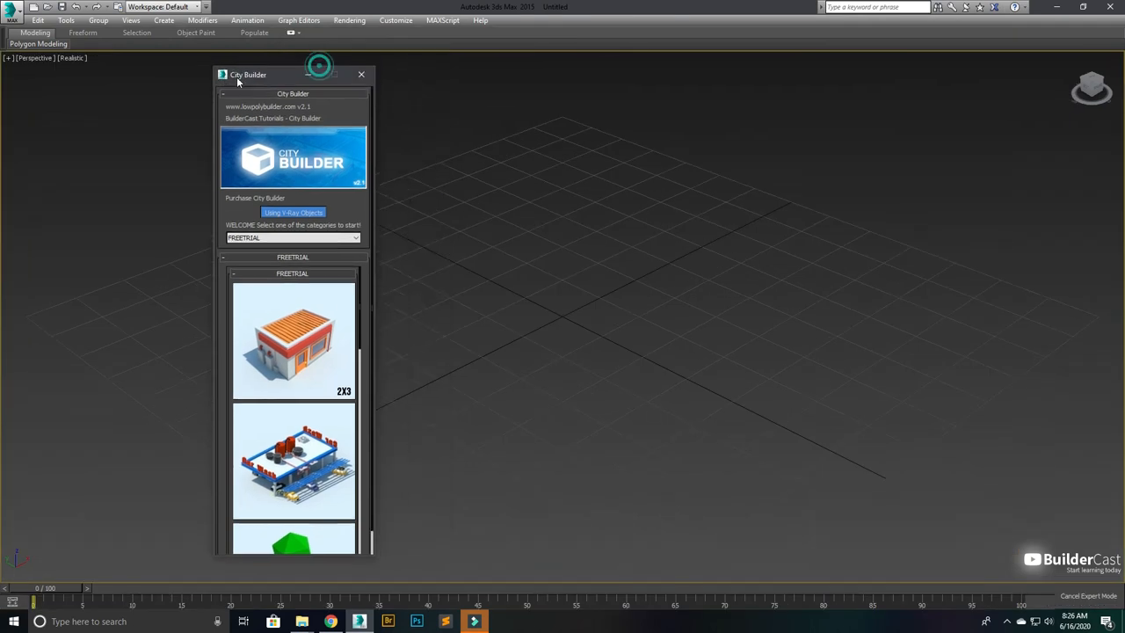
left_click_drag(248, 74, 155, 79)
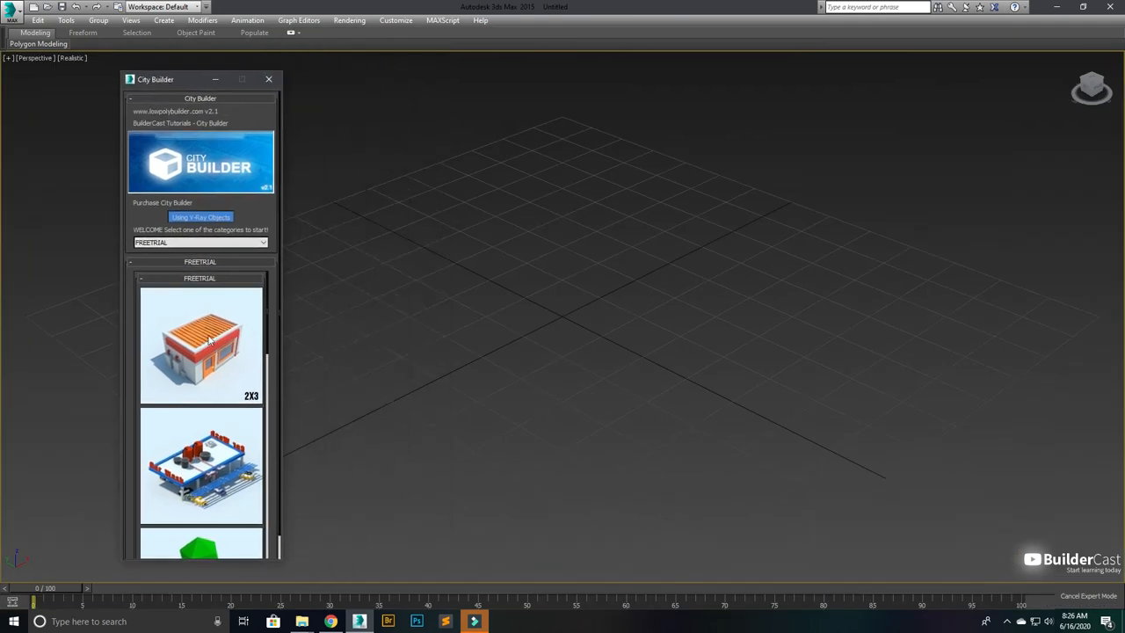
left_click(200, 343)
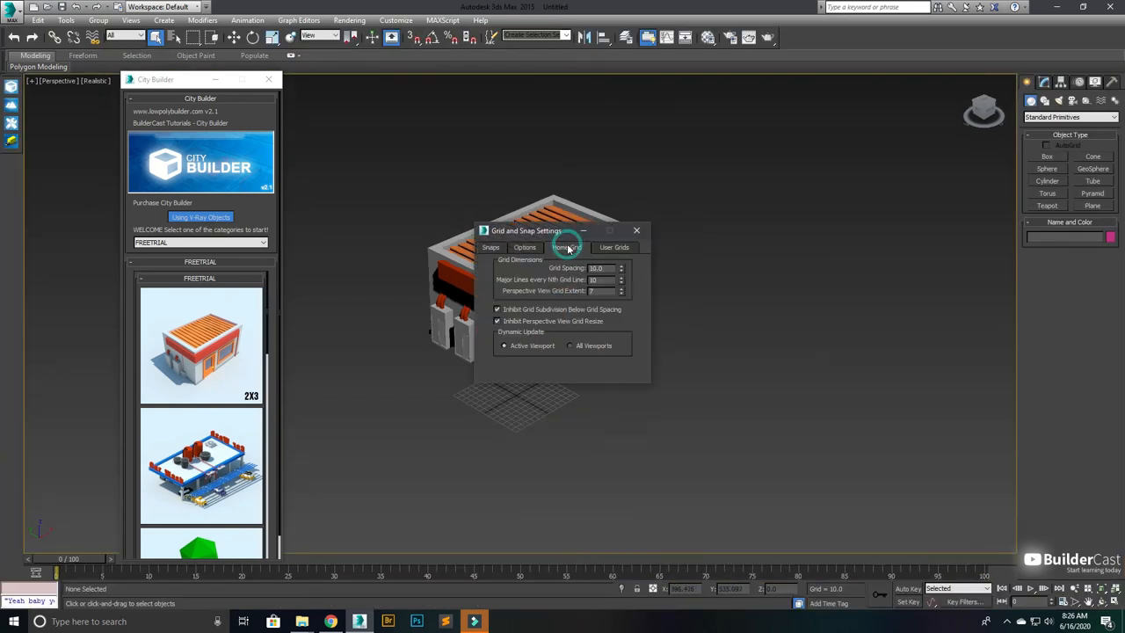
Set home grid spacing to 100 and enable snapping to grid points only
left_click(567, 247)
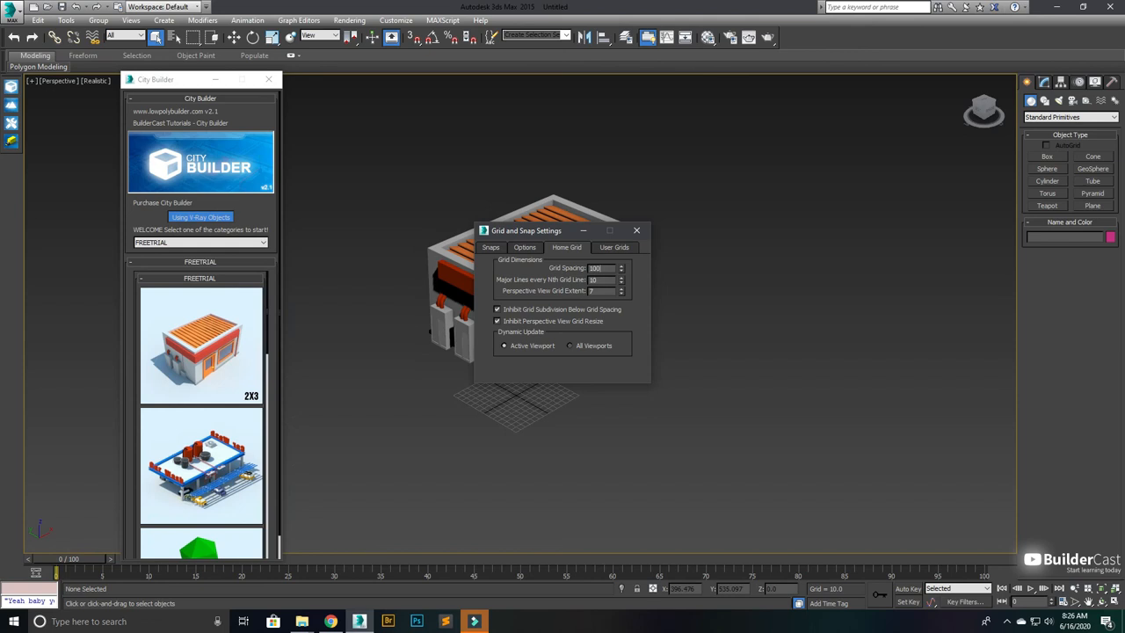
left_click(637, 231)
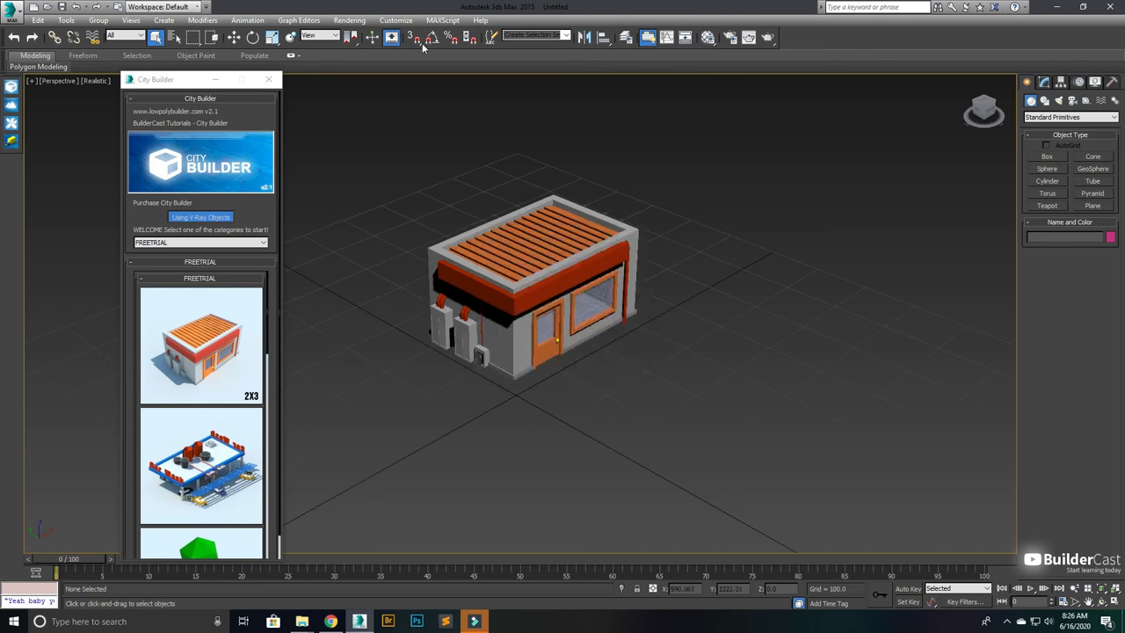
left_click(417, 37)
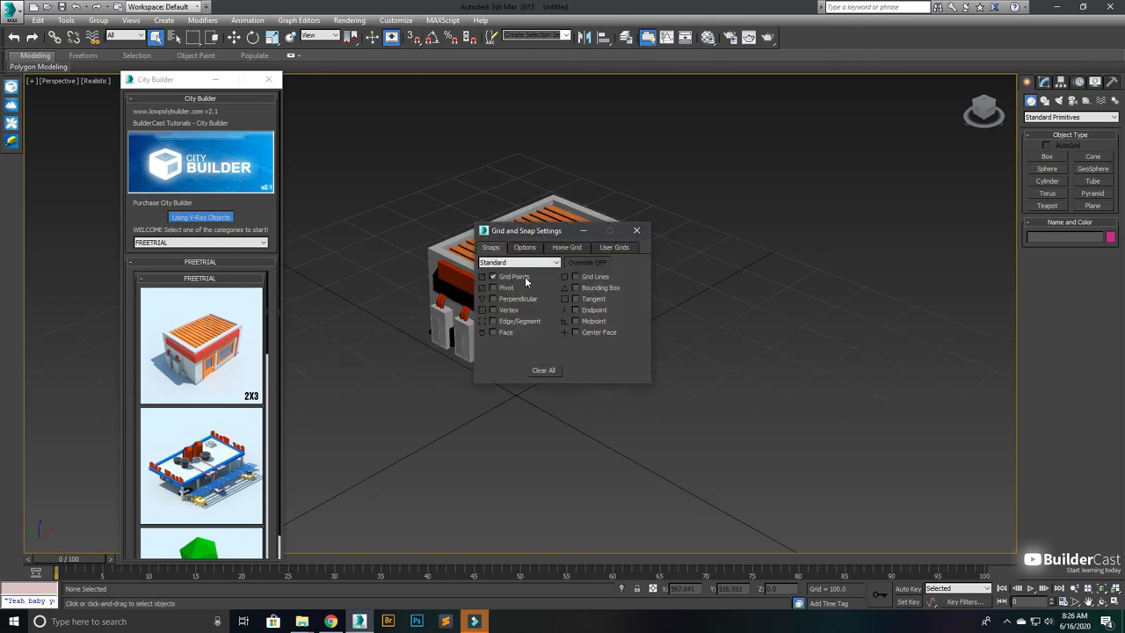
left_click(637, 231)
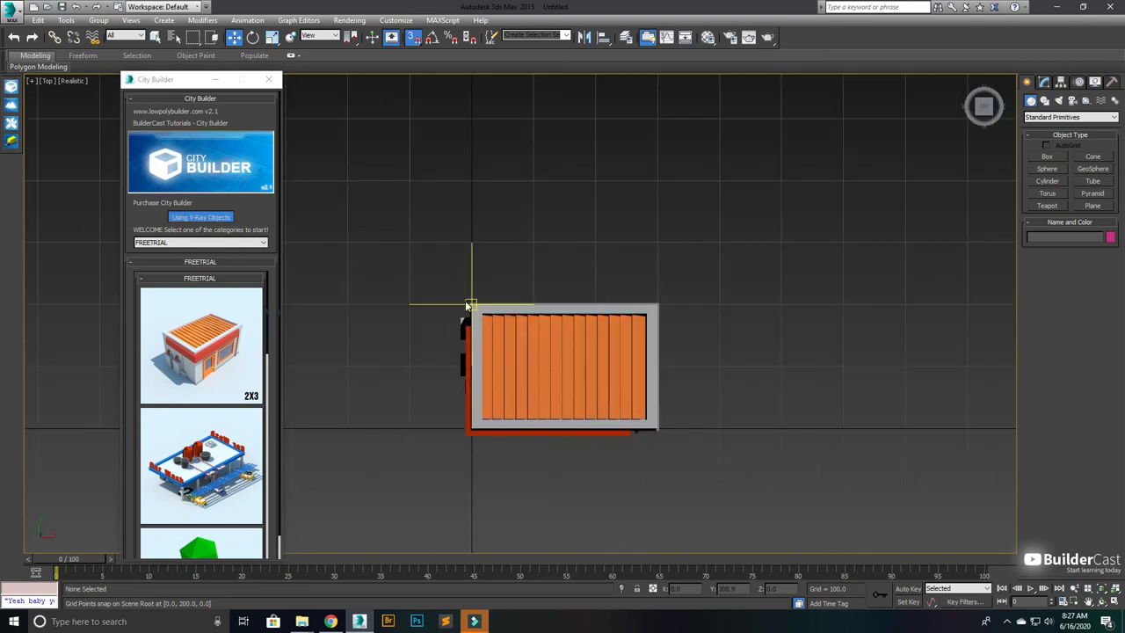
Drag the shop building into position on the grid with snapping
left_click_drag(470, 306, 666, 454)
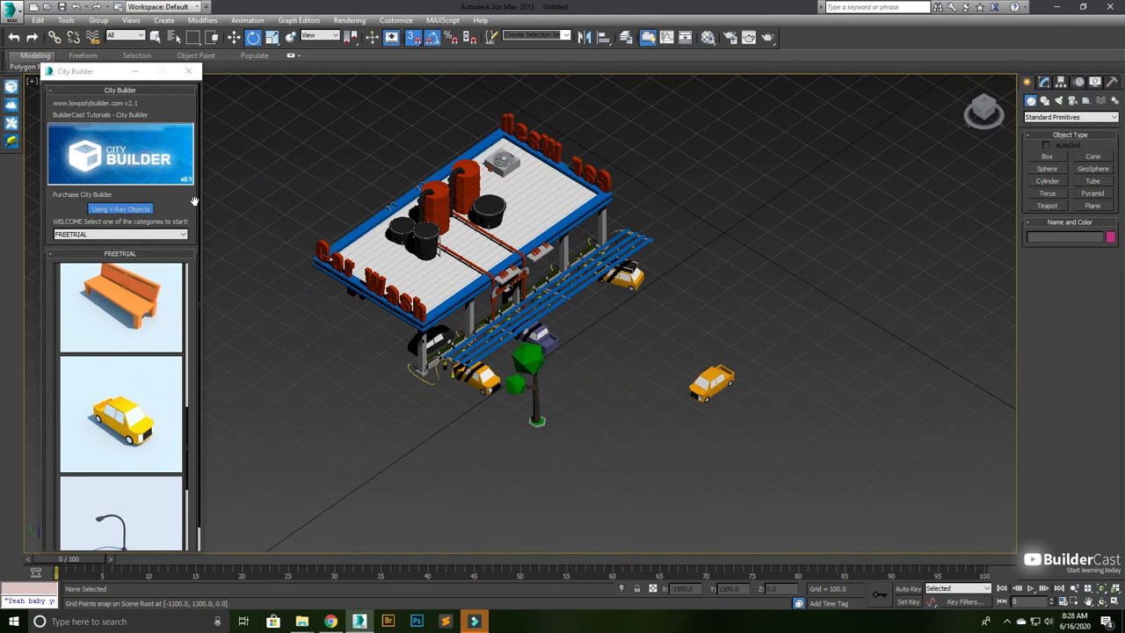
mouse_move(13, 125)
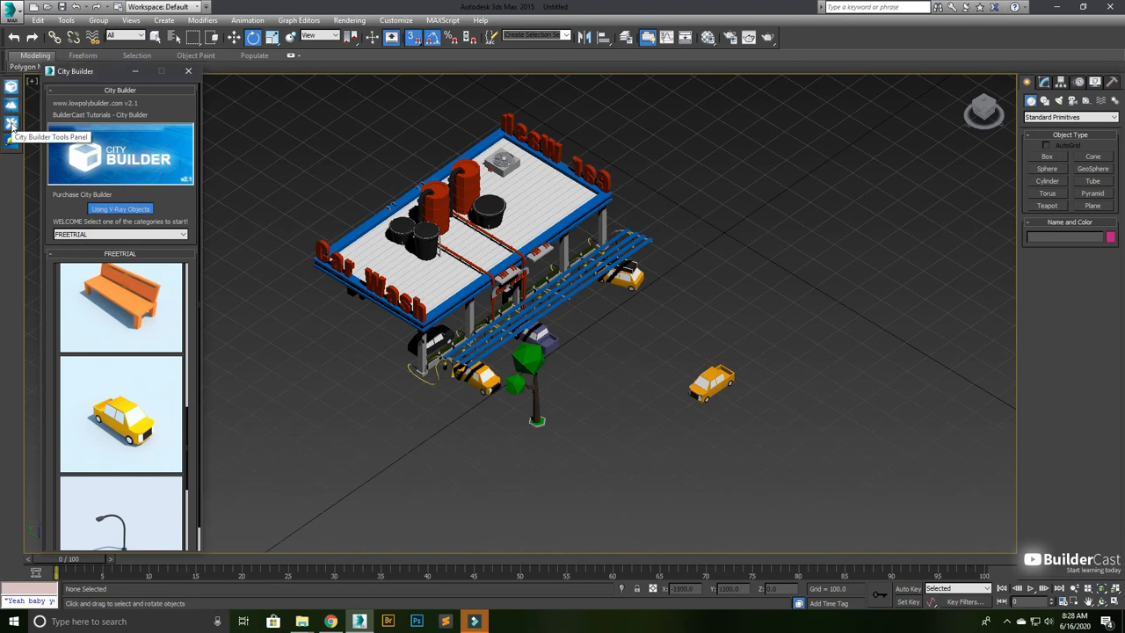
Open the City Builder Tools Panel and start the Box primitive tool for terrain
left_click(13, 123)
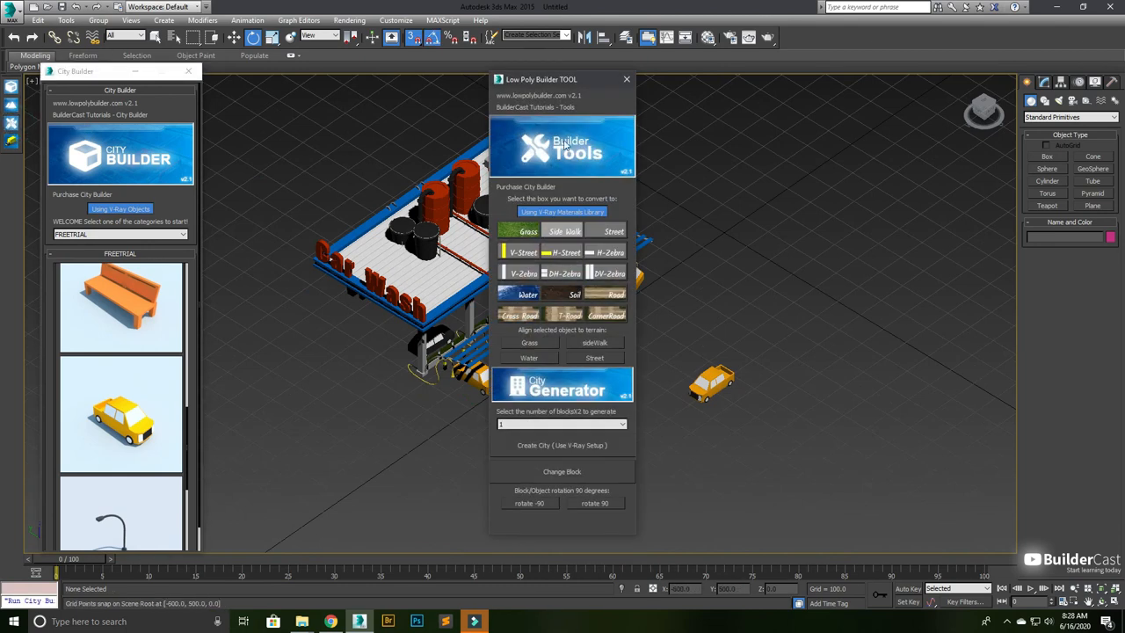
mouse_move(536, 78)
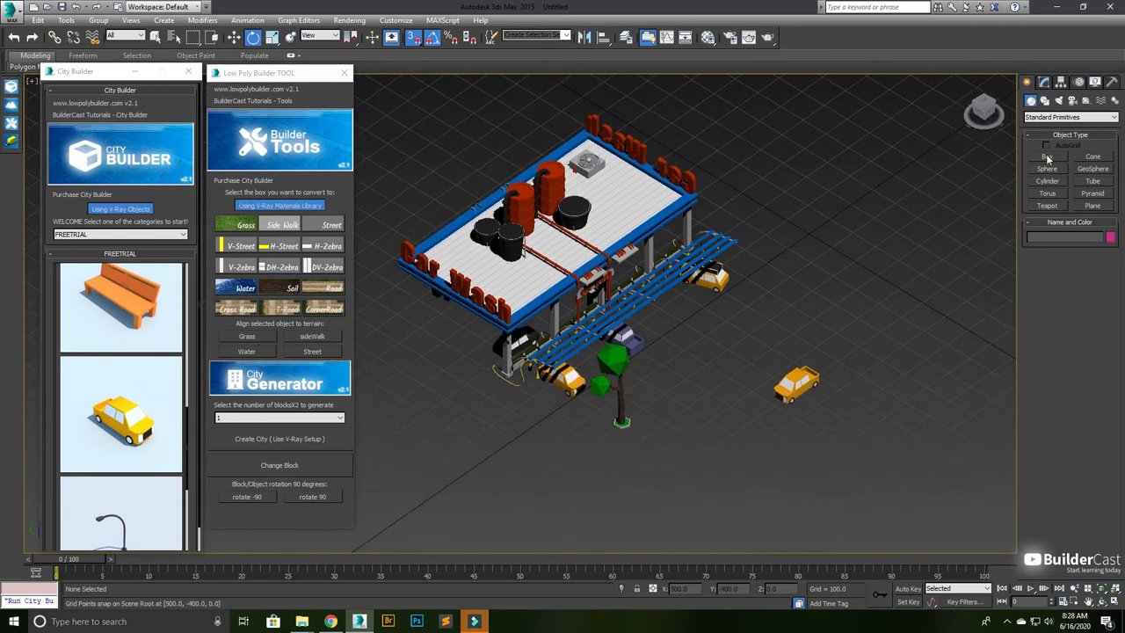
left_click(1070, 117)
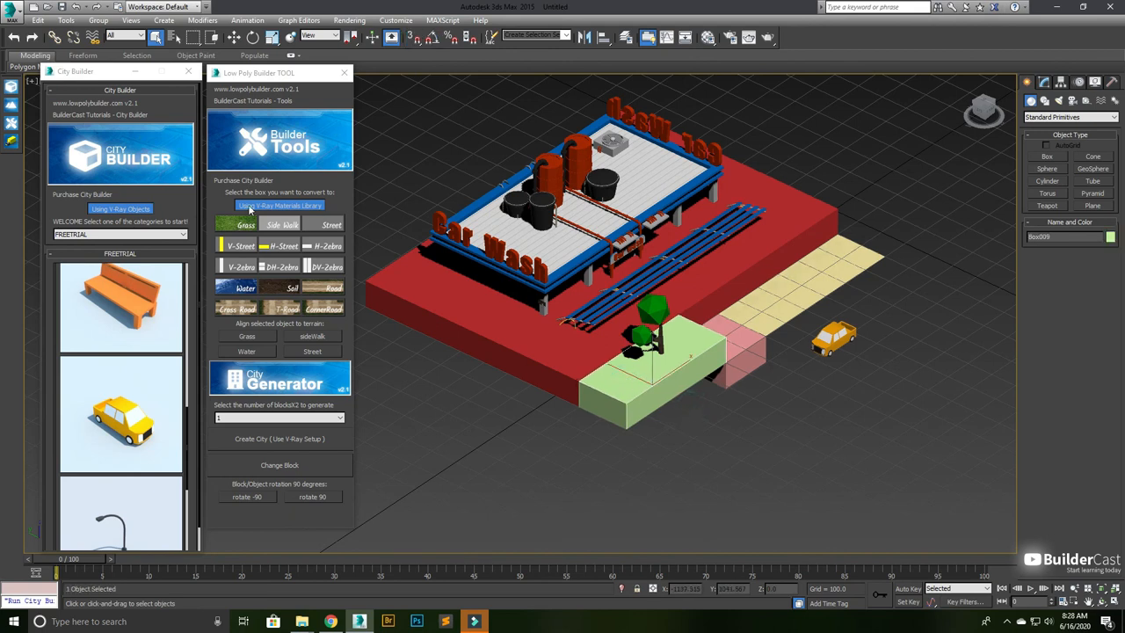
Toggle the Using V-Ray Materials Library option in Builder Tools
left_click(246, 225)
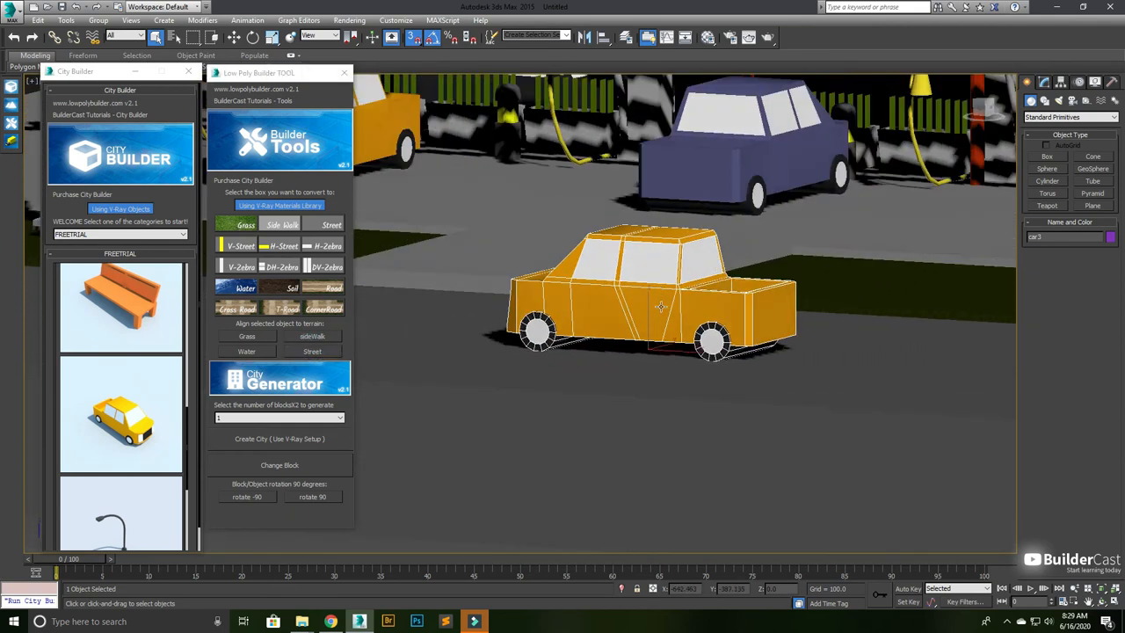
Drag in the viewport while converting remaining boxes to sidewalk and street terrain
left_click_drag(662, 306, 704, 321)
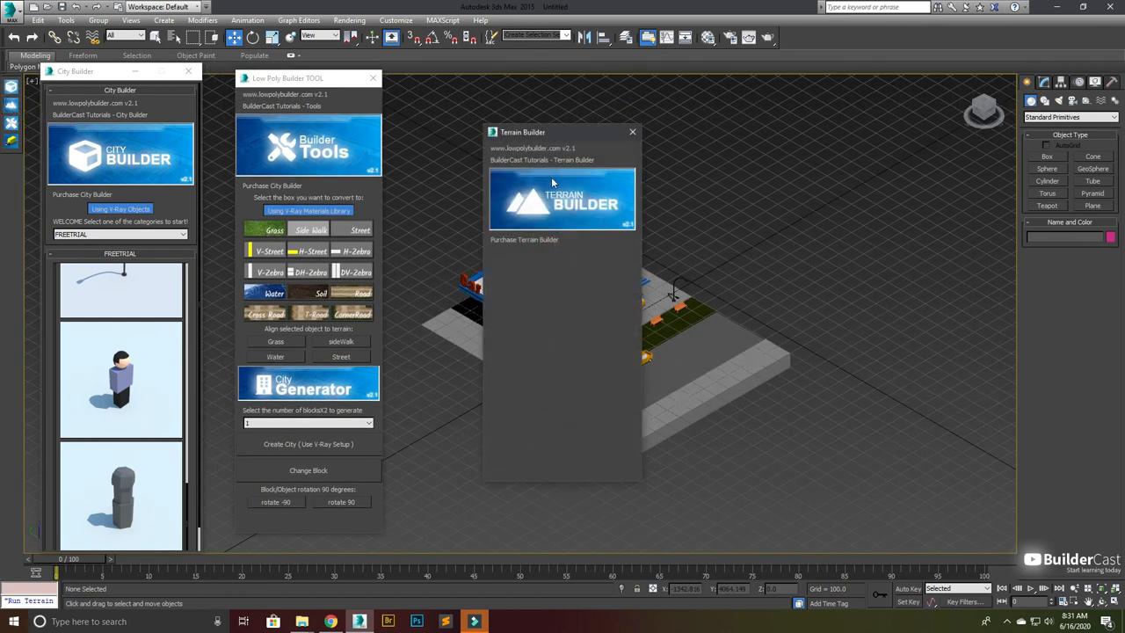
Drag in the viewport to place benches, lamps and a character beside the car wash
left_click_drag(553, 132, 534, 121)
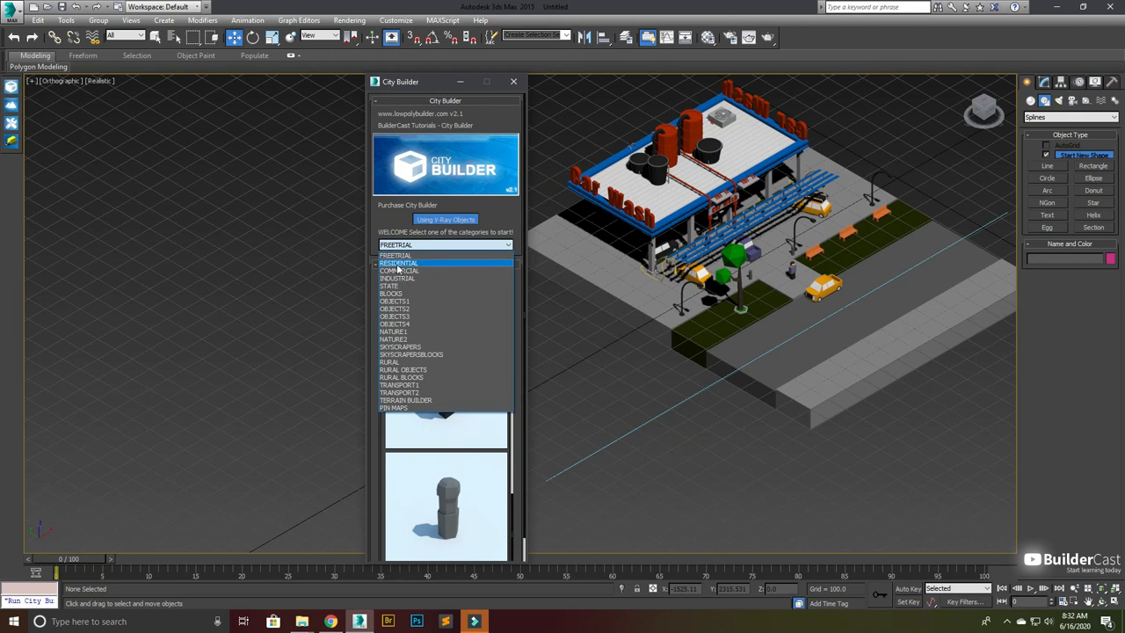
Switch to RESIDENTIAL, scroll the thumbnails, and try adding the 4X5 house
left_click(399, 263)
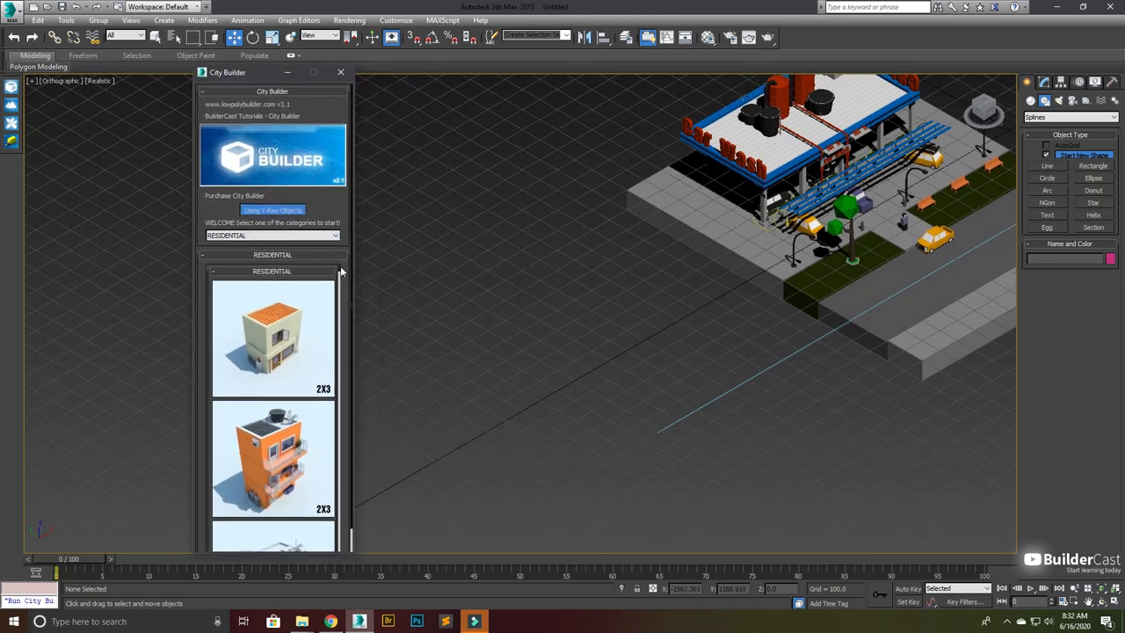
scroll("down", 3)
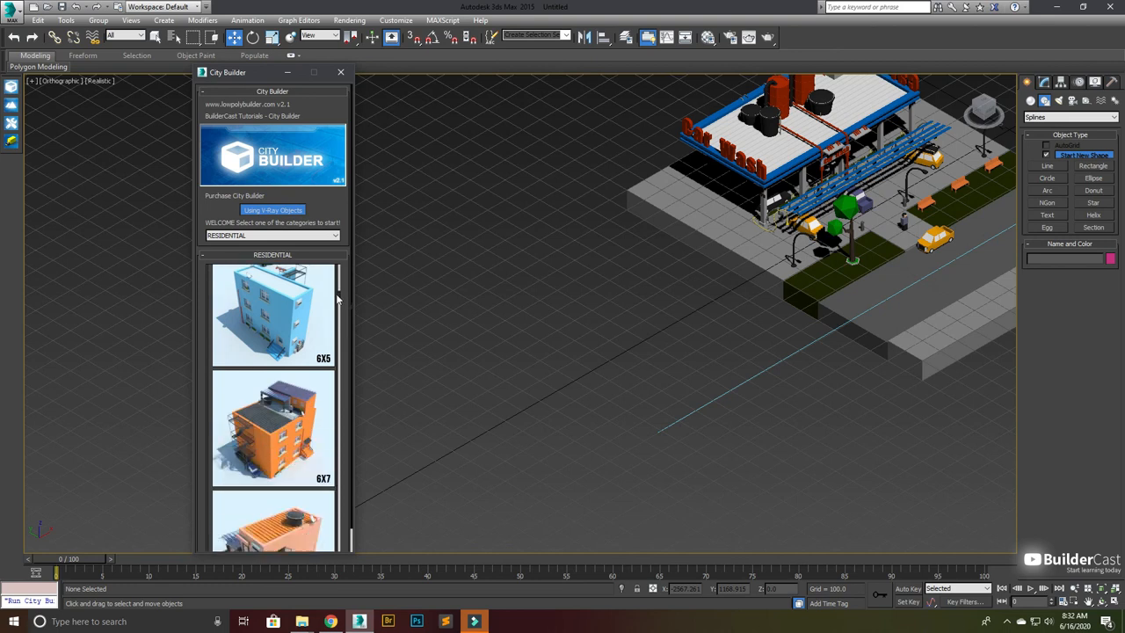
scroll("down", 3)
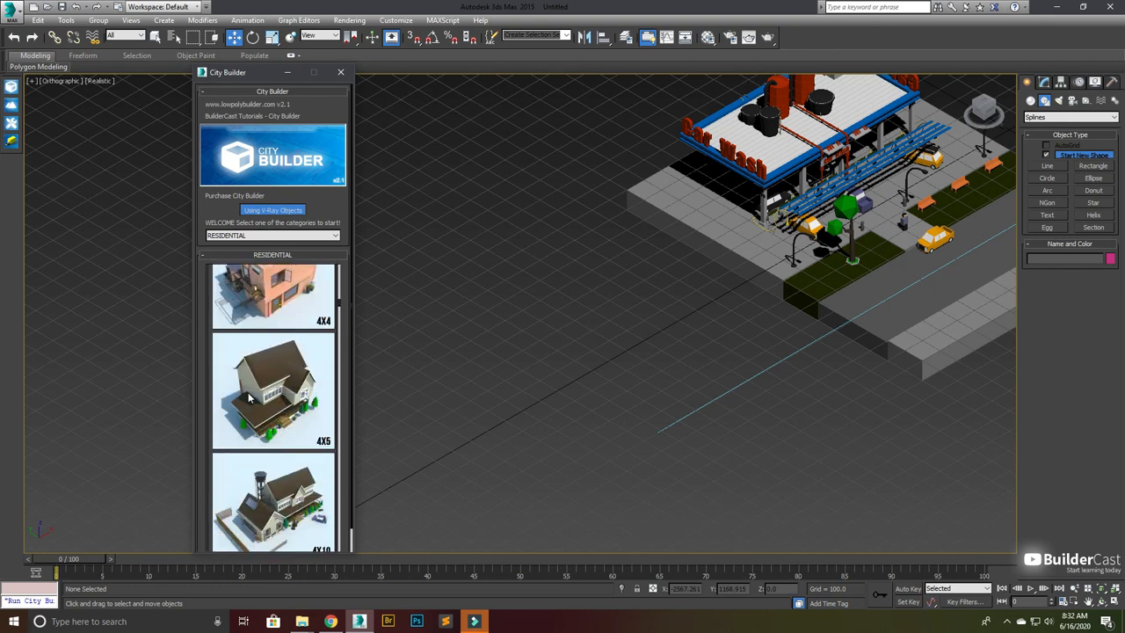
left_click(272, 390)
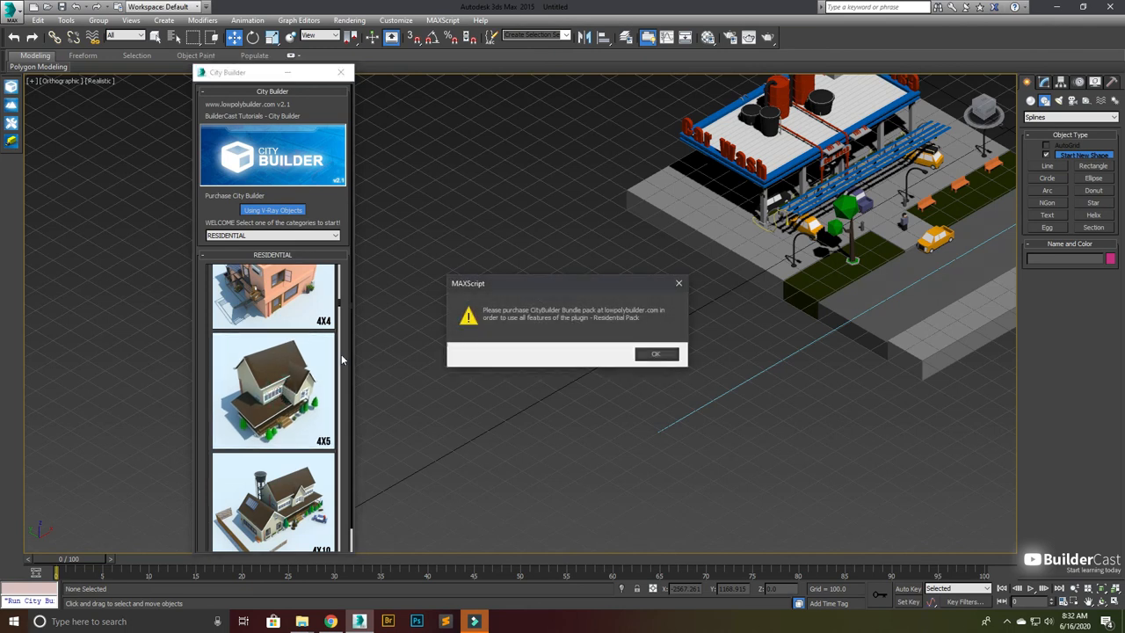
mouse_move(623, 317)
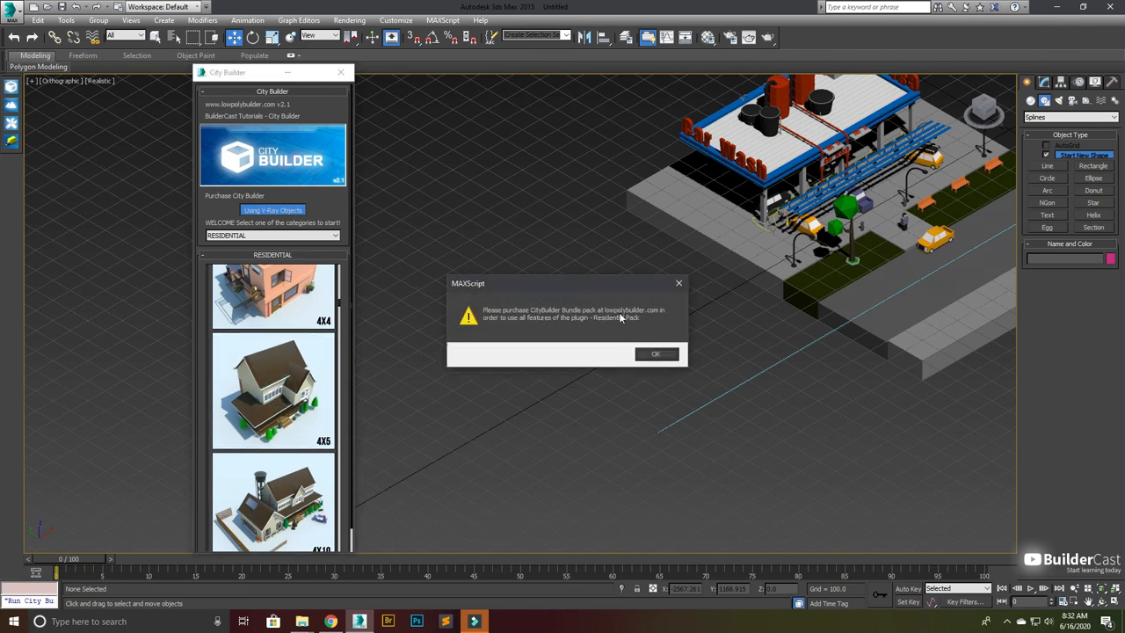